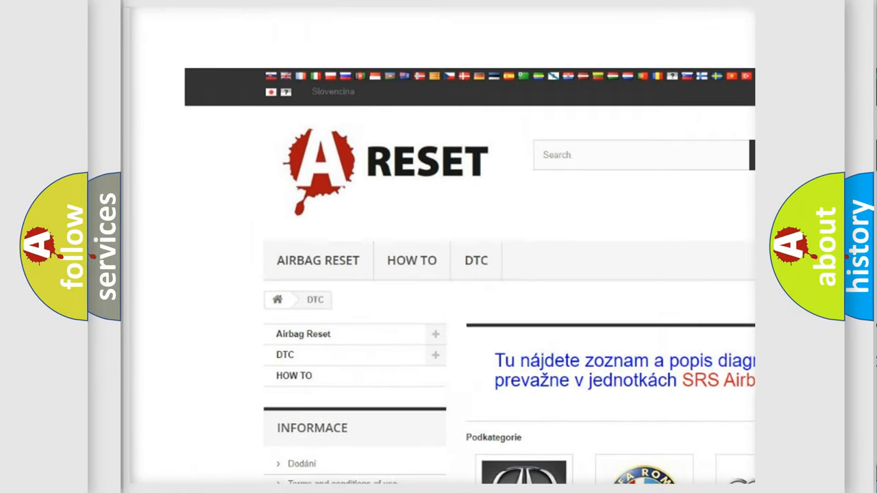
# Step: Open Nissan from the DTC brand grid and review its list of diagnostic trouble codes
pyautogui.scroll(-3)
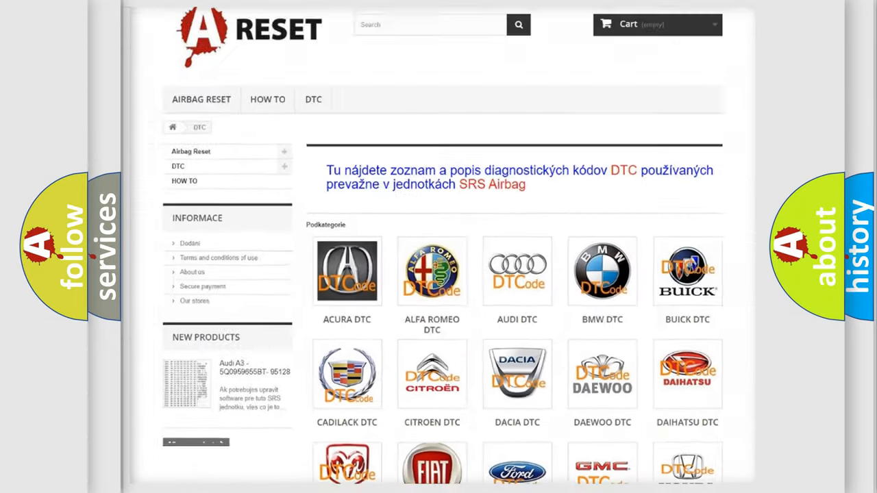
pyautogui.scroll(-3)
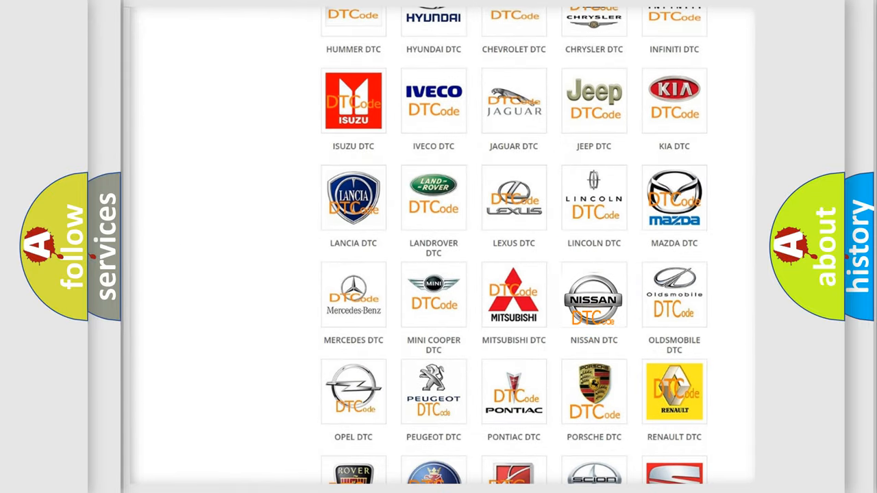
pyautogui.click(595, 294)
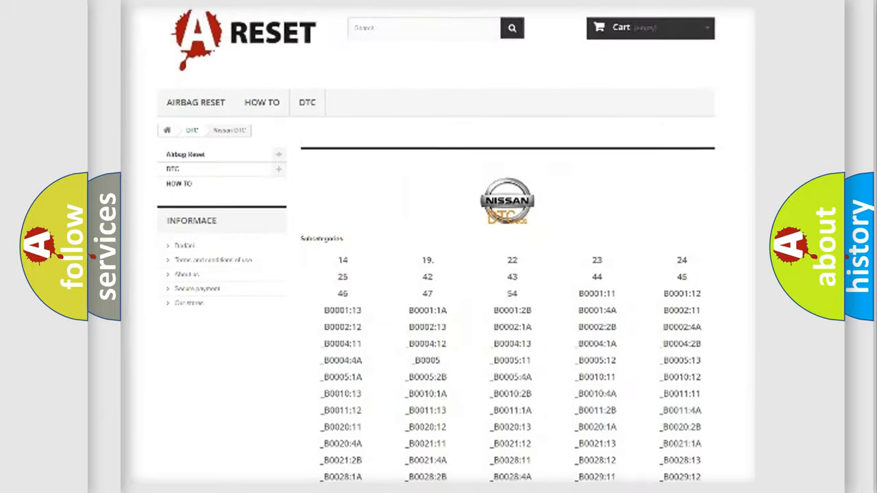
pyautogui.scroll(-3)
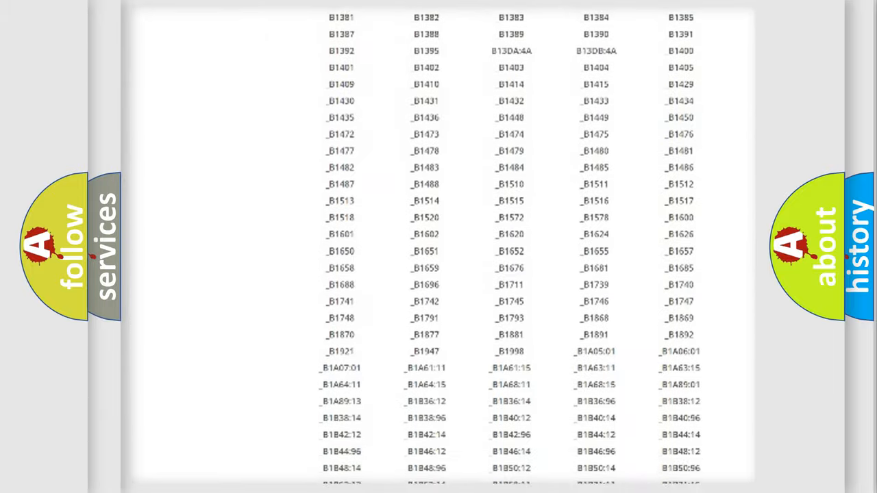
pyautogui.scroll(3)
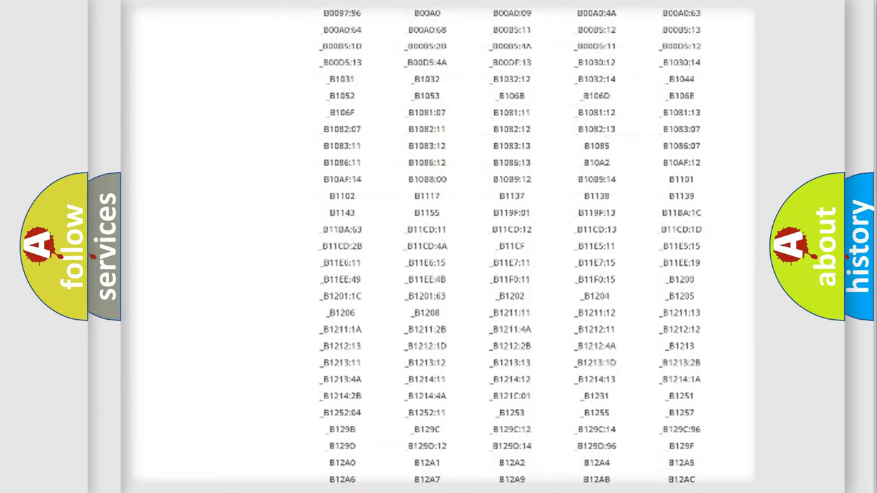
pyautogui.scroll(3)
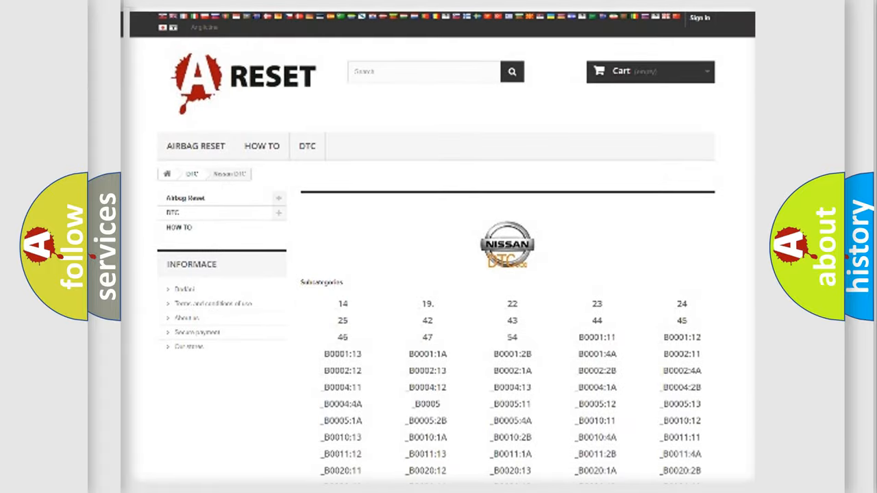